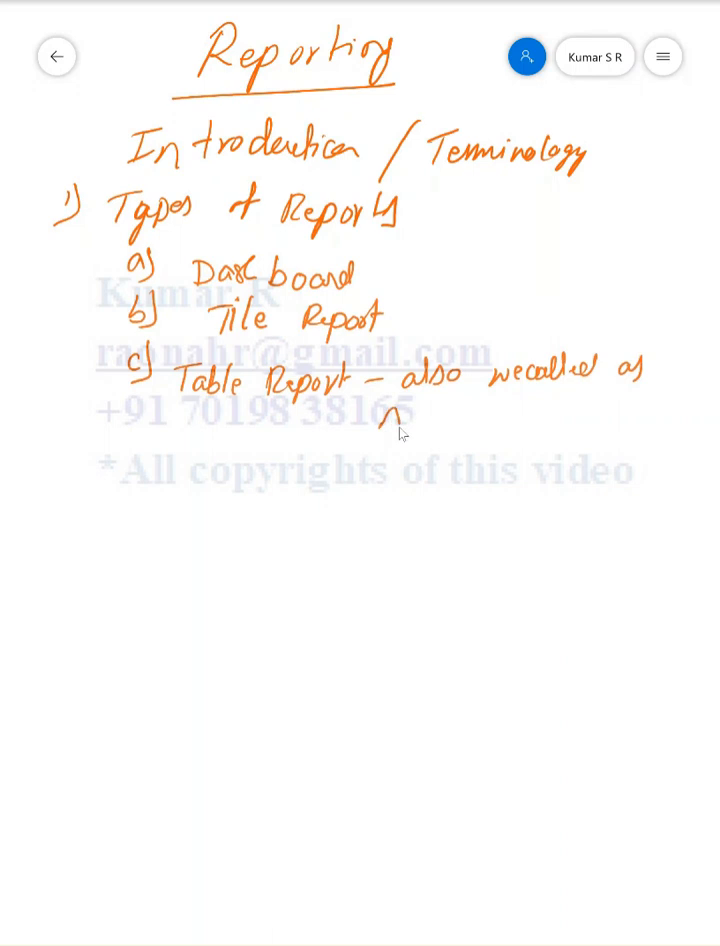
Write 'Adhoc Report' after Table Report, then add d) Report Canvas, also called ORD (Online Report Designer)
left_click_drag(380, 415, 480, 415)
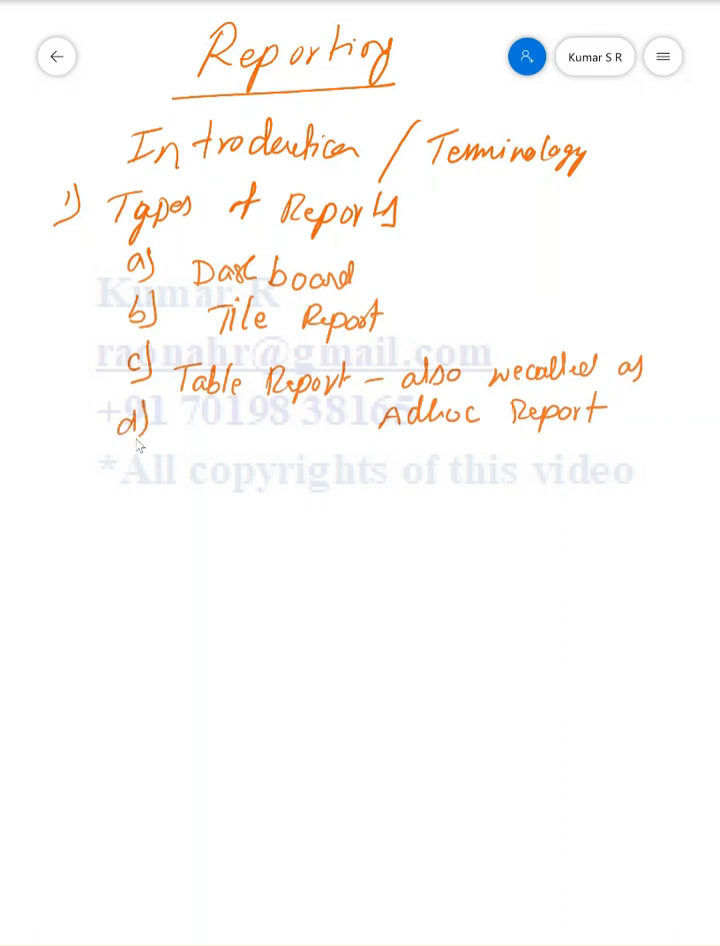
mouse_move(182, 438)
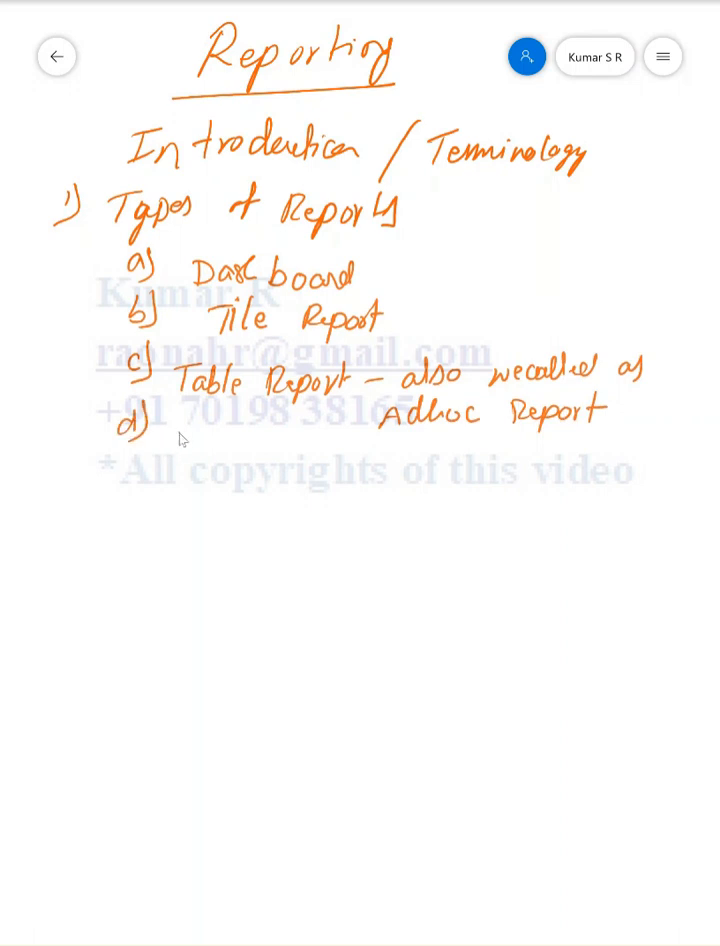
left_click_drag(175, 445, 250, 445)
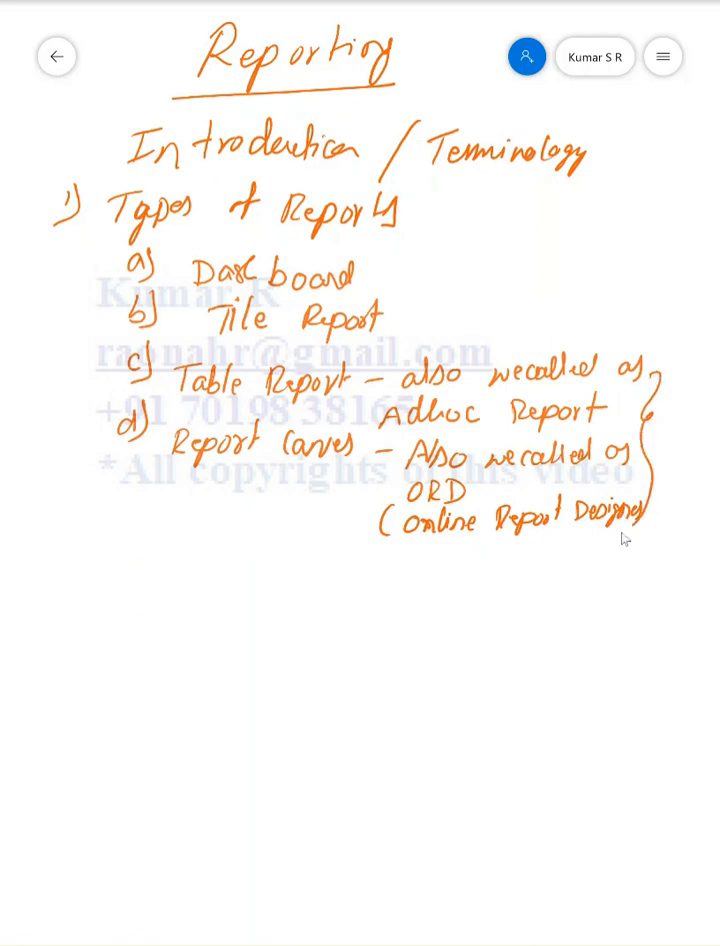
mouse_move(467, 559)
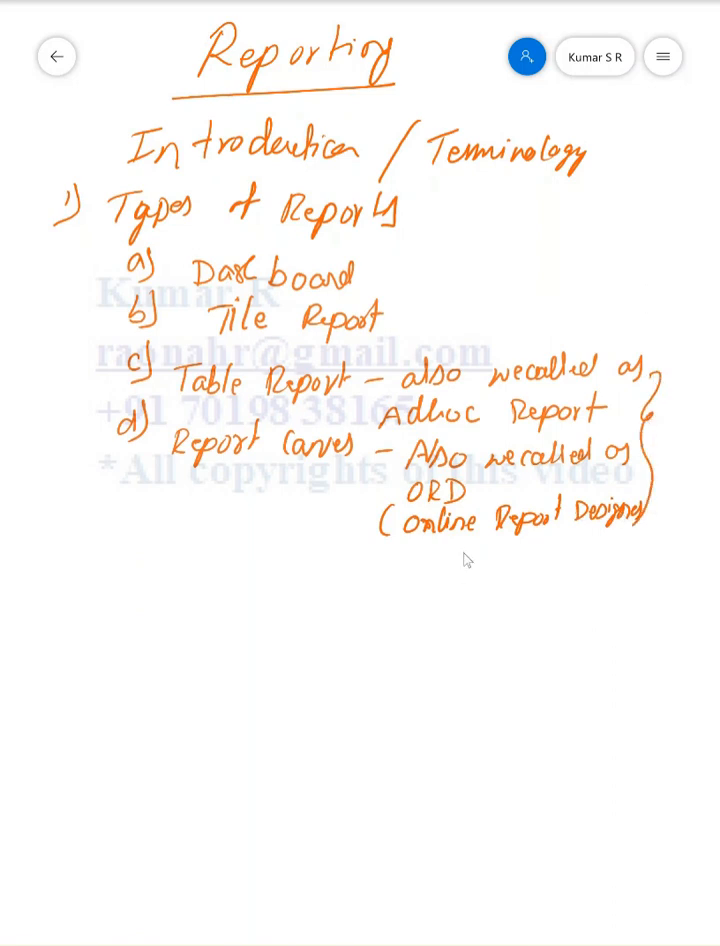
Pan the board right to blank space for the domain tree
left_click_drag(455, 565, 520, 570)
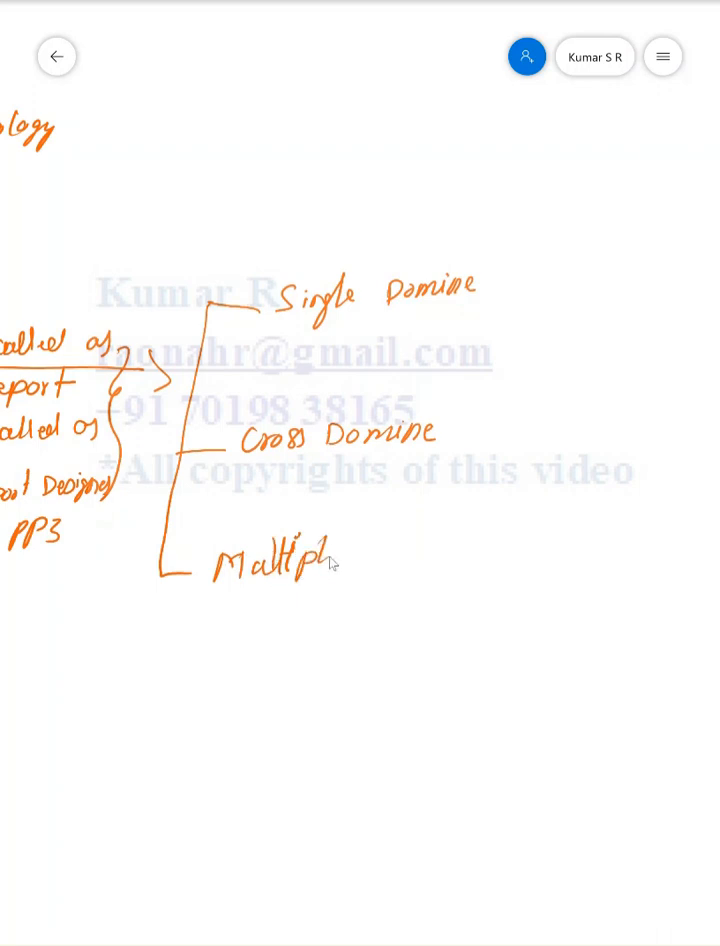
mouse_move(465, 555)
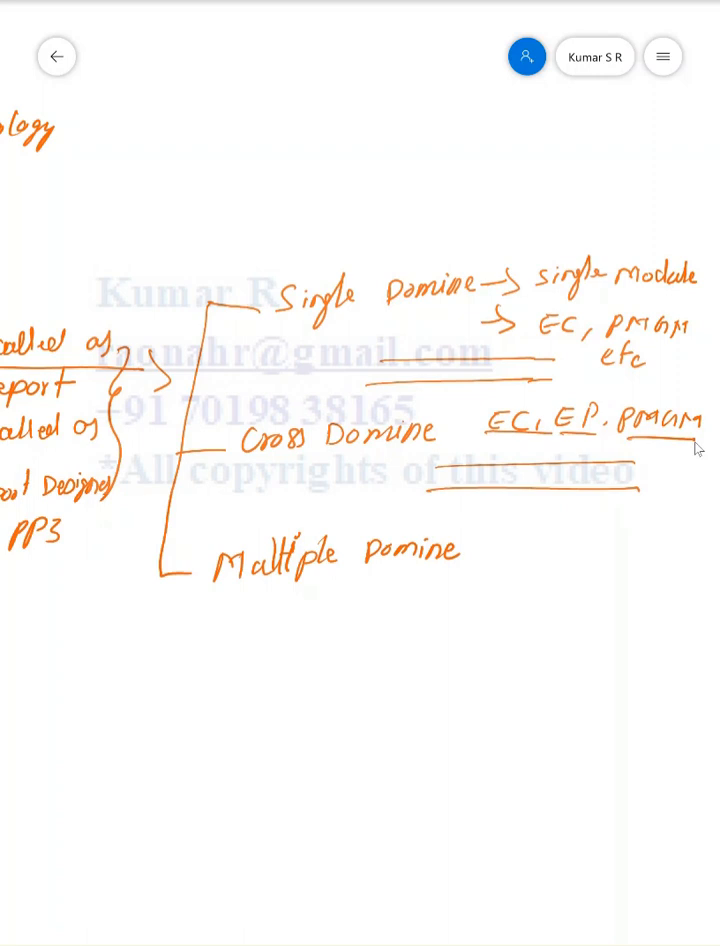
mouse_move(512, 406)
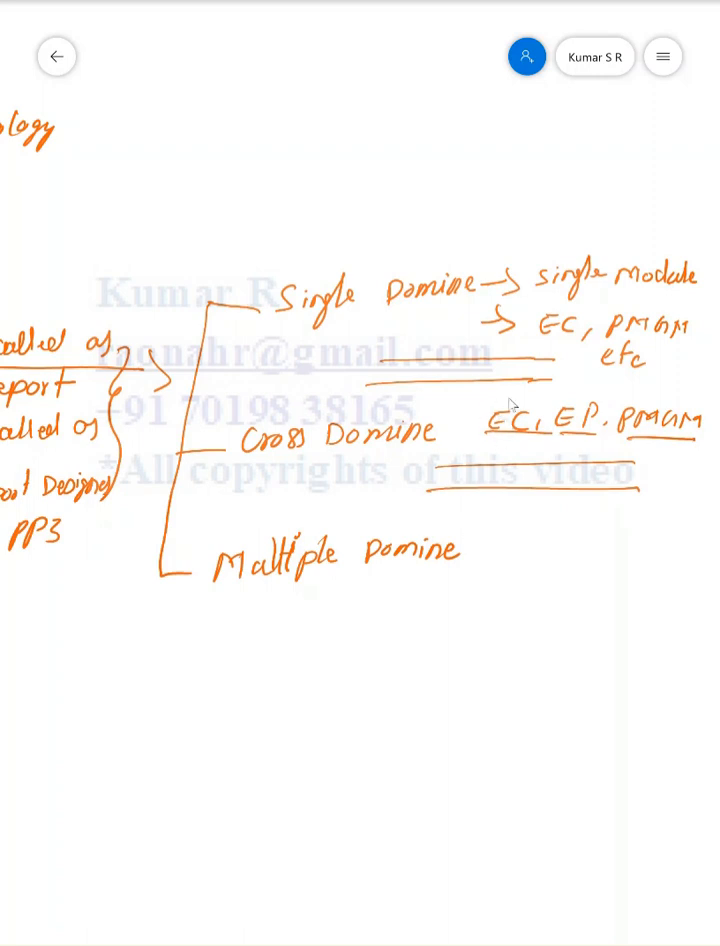
Draw arrows down from the domain examples to boxed FO, EC and PMGM labels
left_click_drag(500, 345, 490, 615)
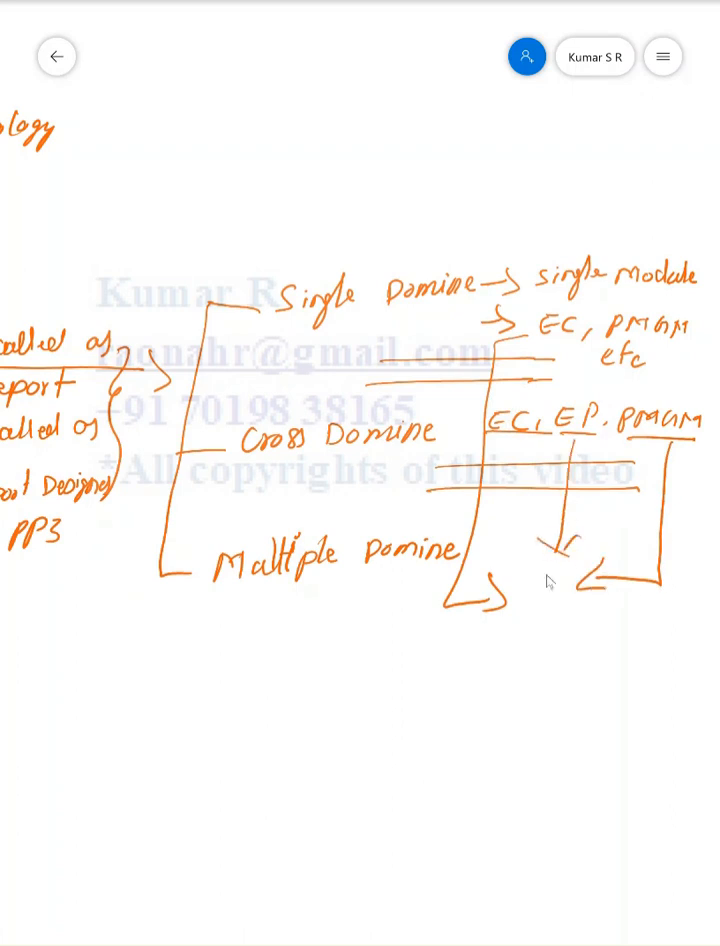
left_click_drag(418, 630, 408, 668)
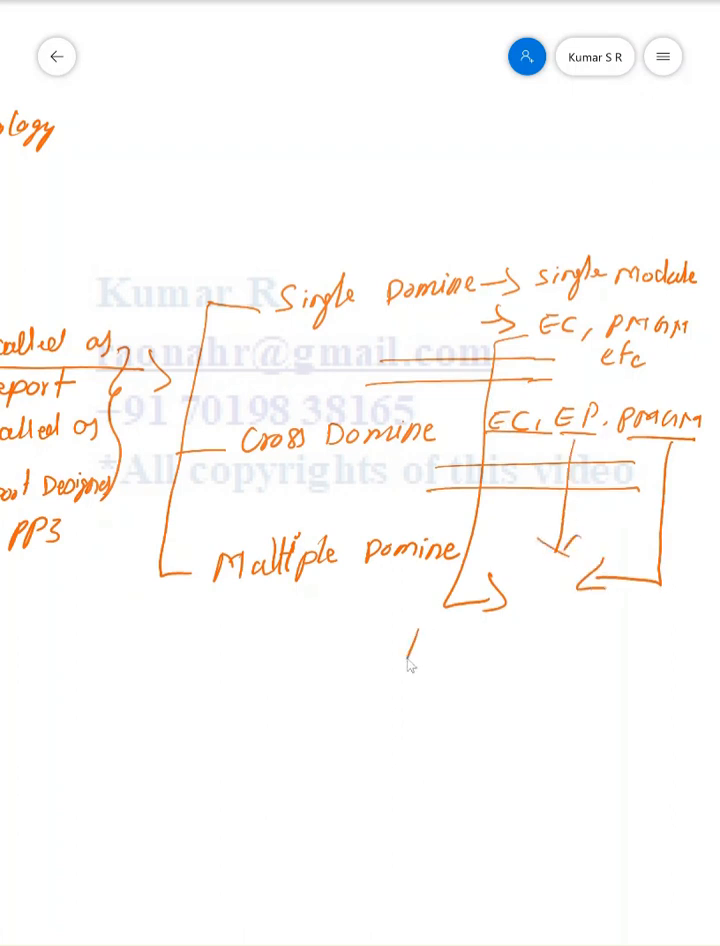
left_click_drag(410, 630, 430, 660)
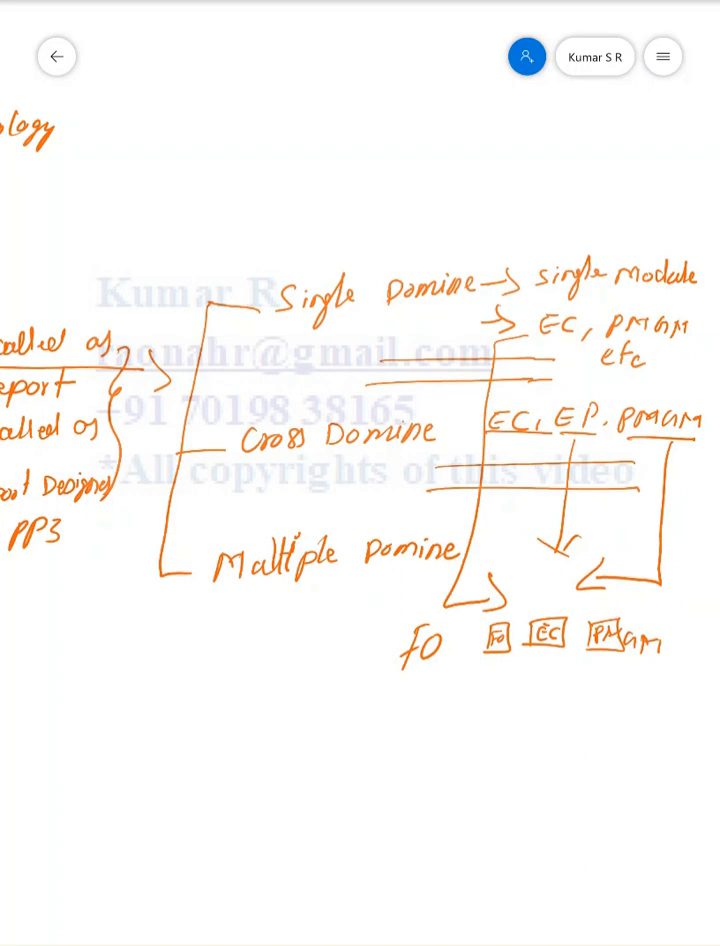
scroll("up", 3)
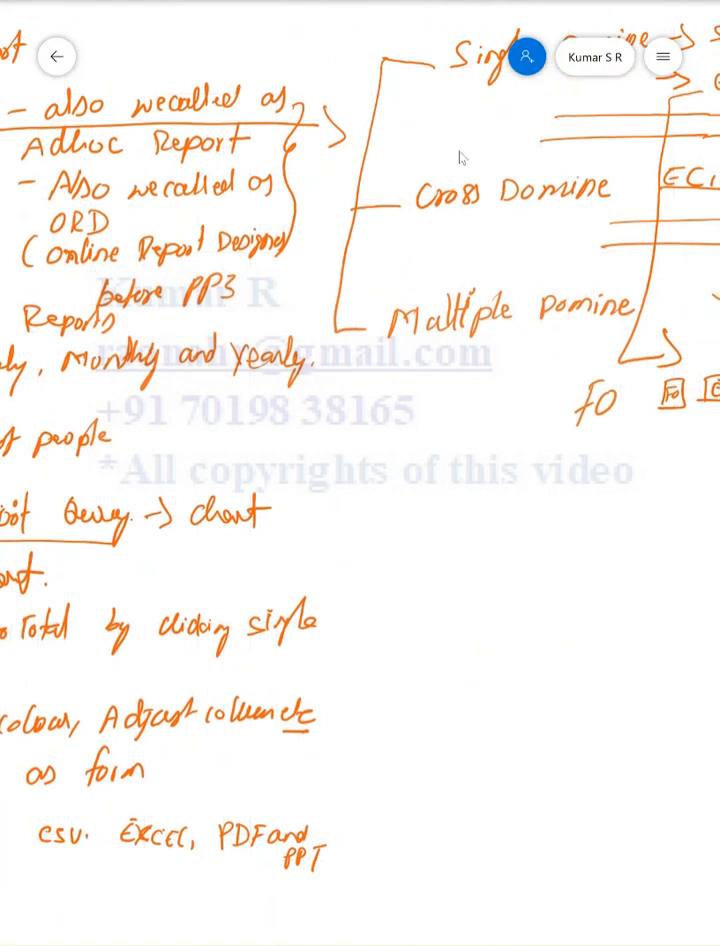
mouse_move(475, 325)
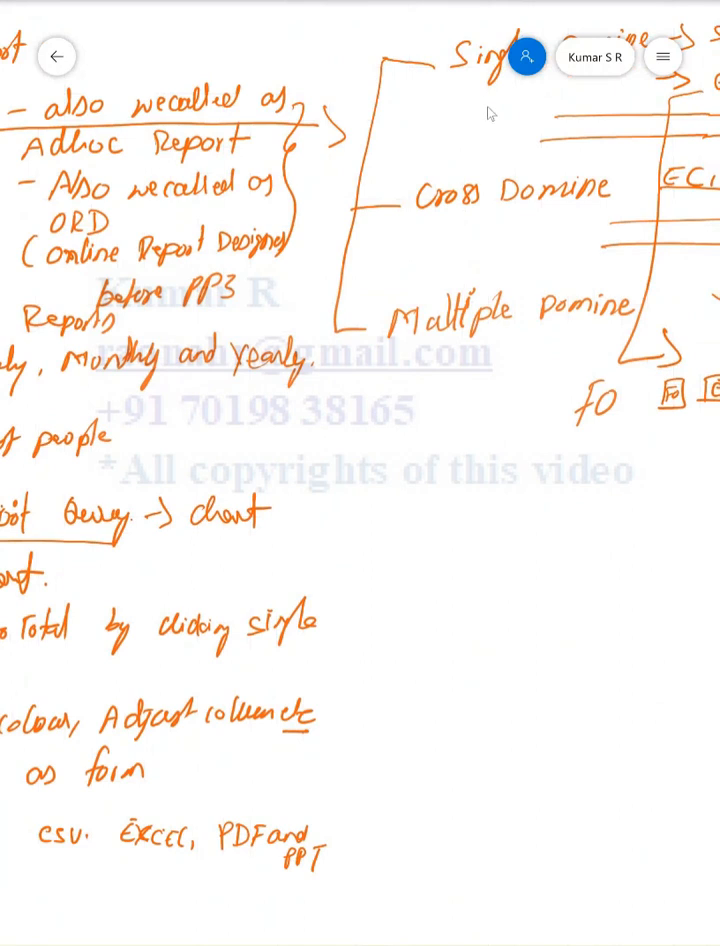
mouse_move(600, 113)
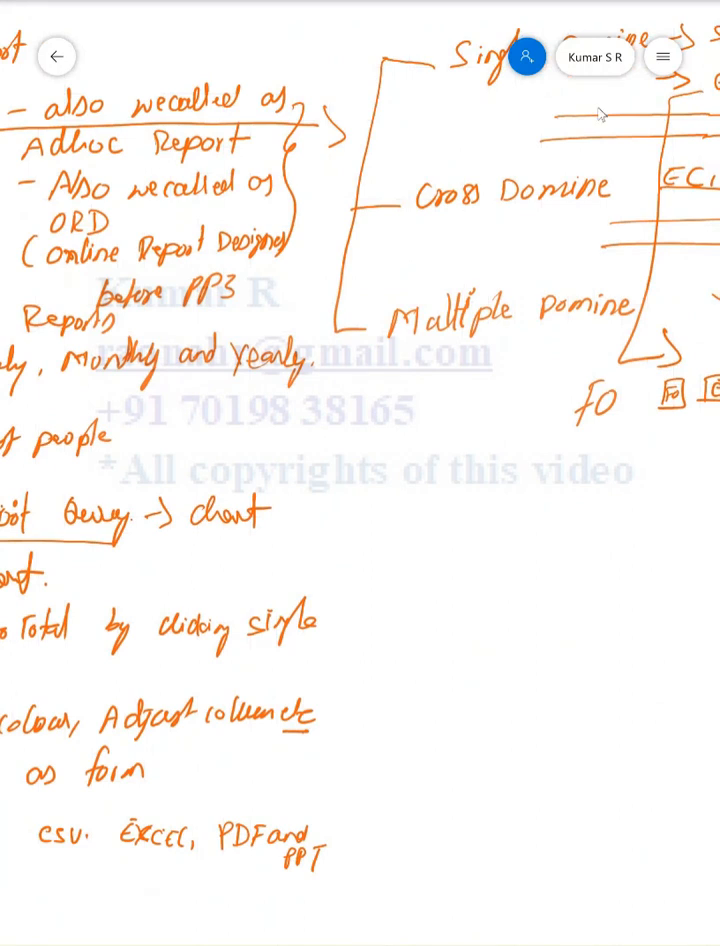
mouse_move(433, 238)
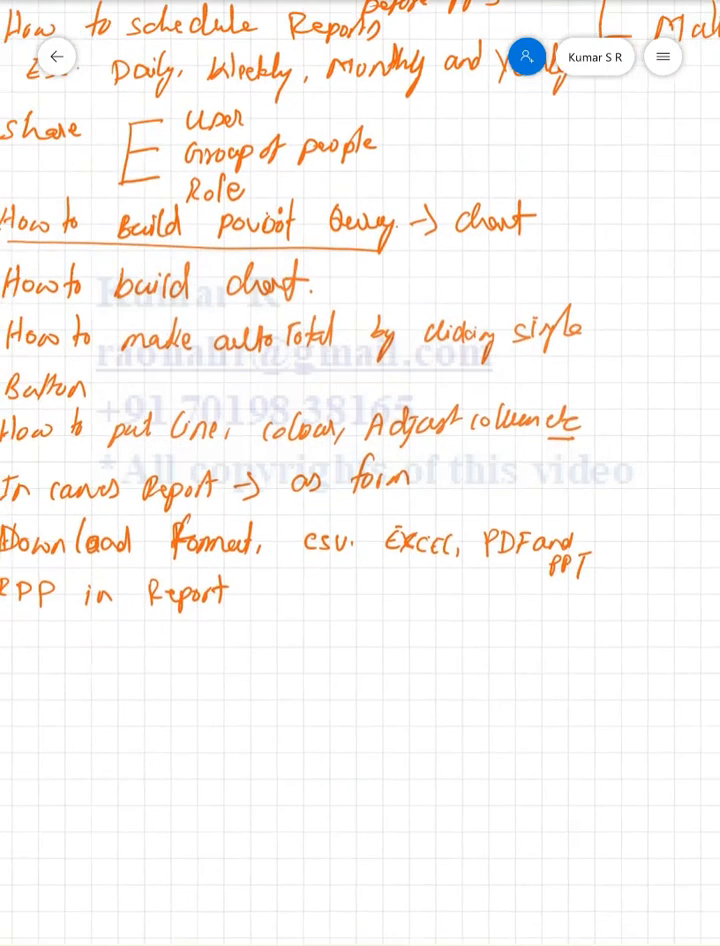
scroll("down", 3)
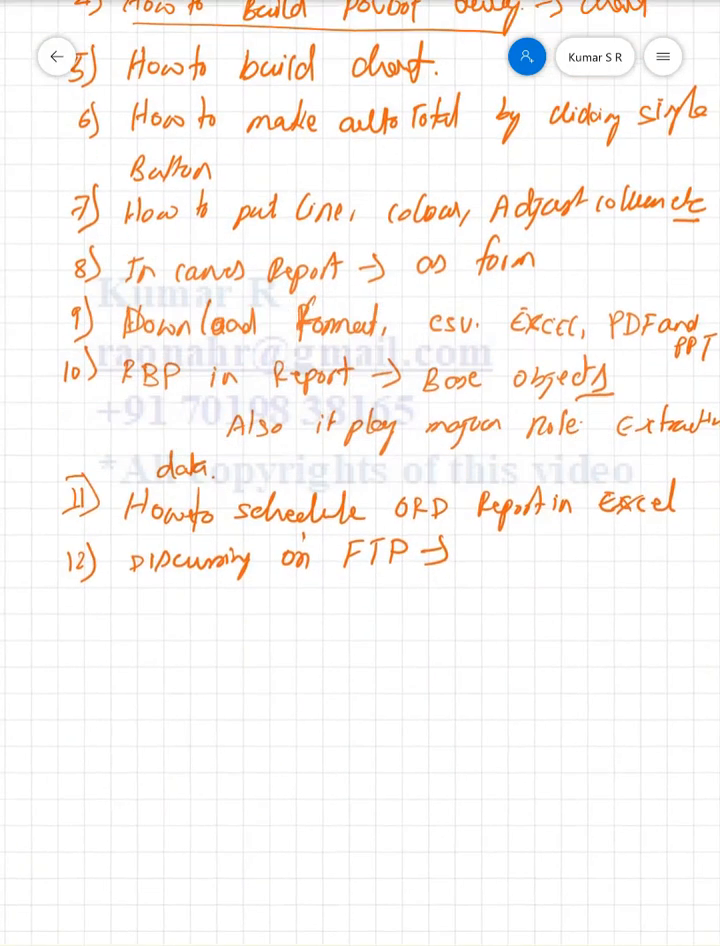
Scroll the board down to the Table versus Canvas comparison area
scroll("down", 3)
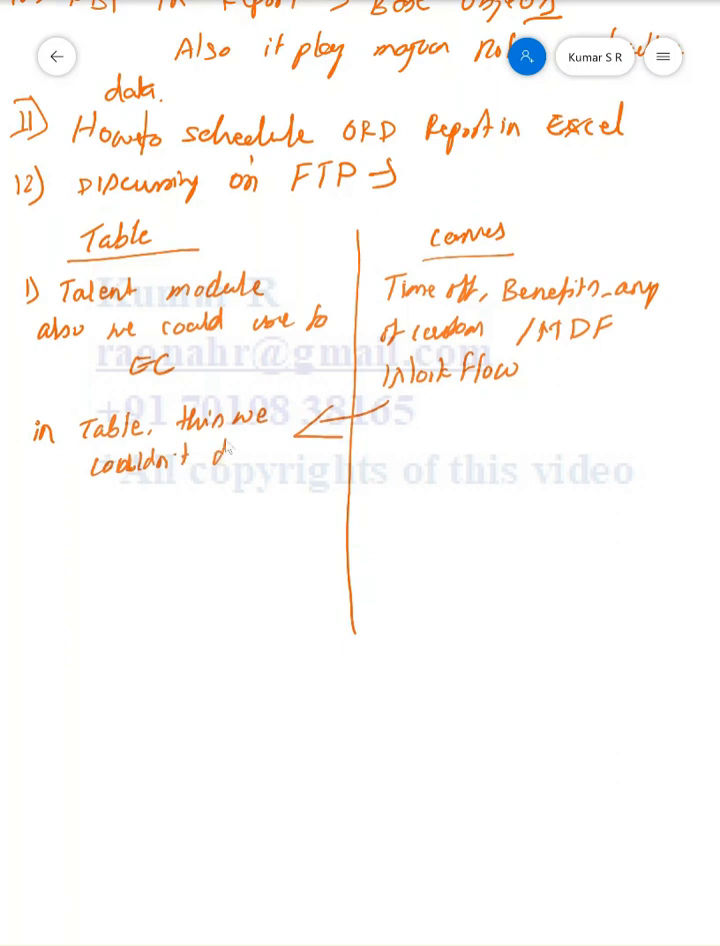
Finish 'couldn't do it in Table' and write 'simple and less Time' beneath it
left_click_drag(210, 460, 290, 460)
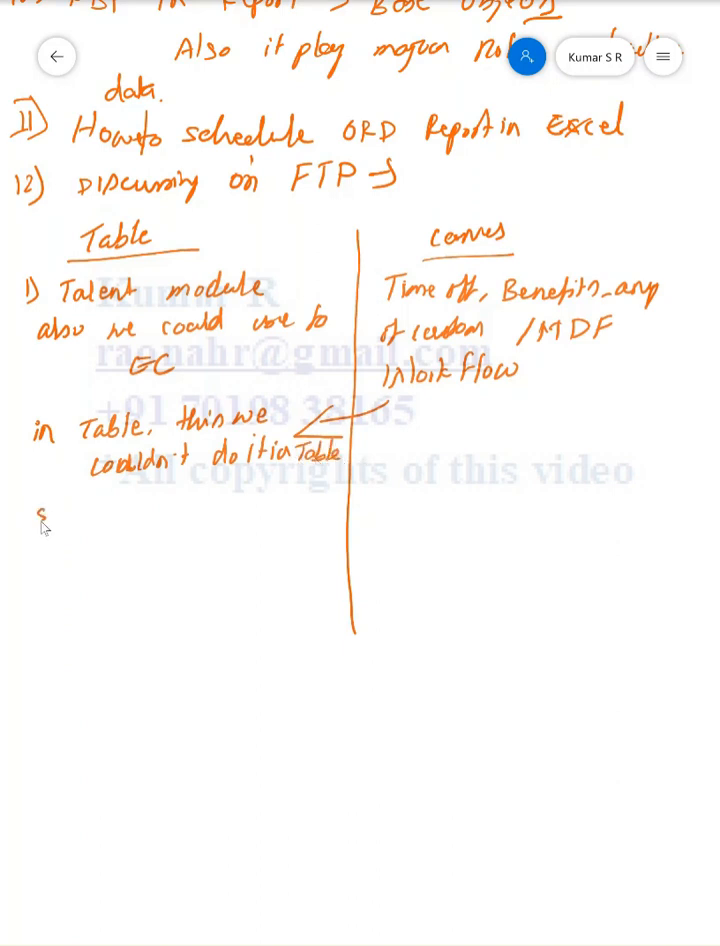
left_click_drag(35, 510, 110, 525)
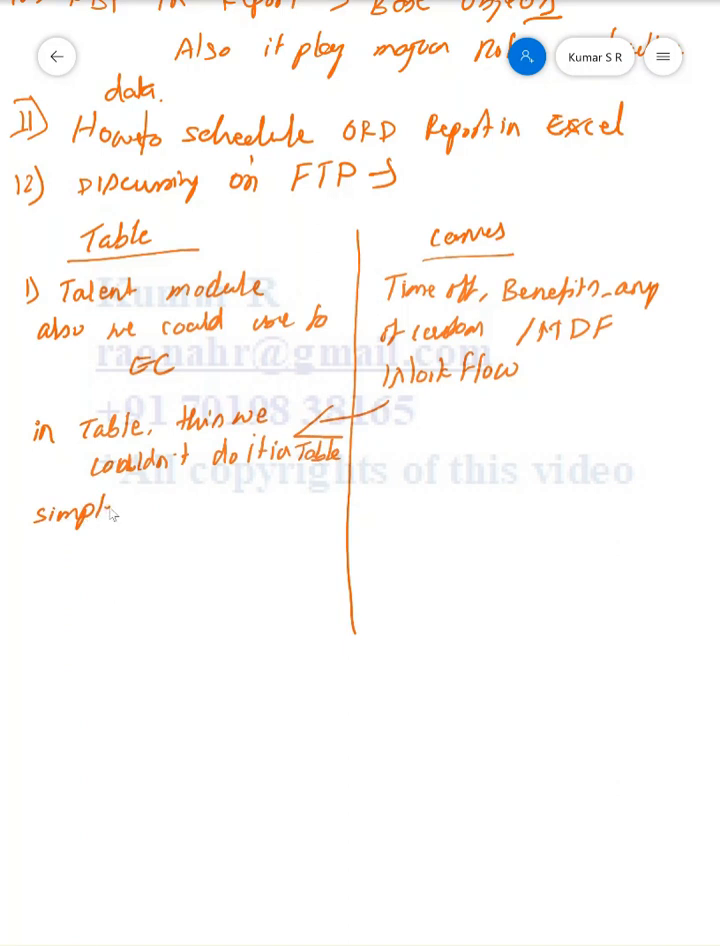
left_click_drag(130, 510, 200, 510)
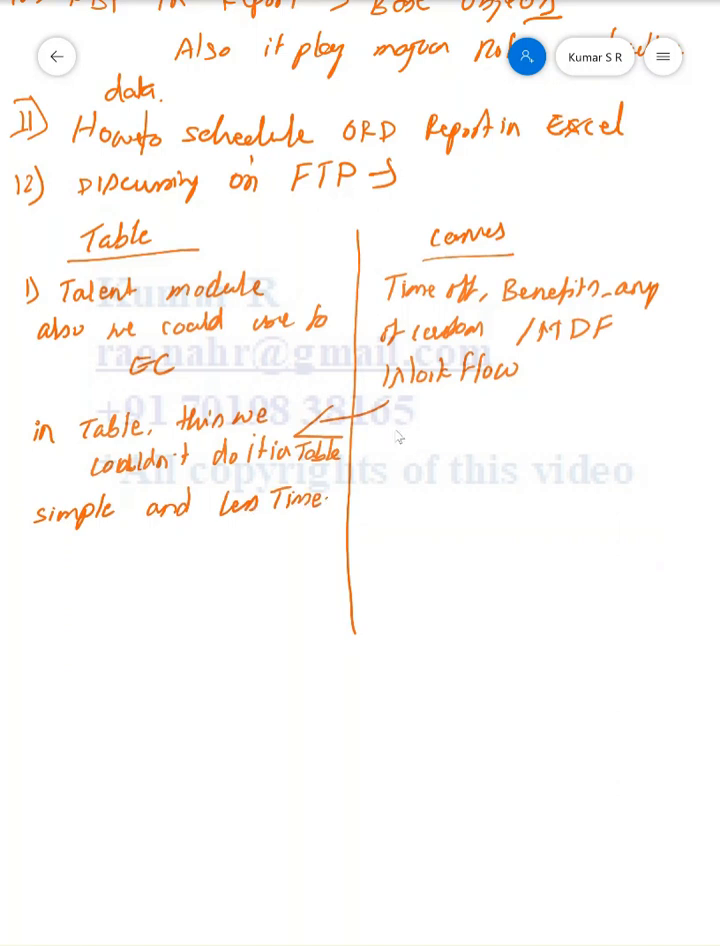
mouse_move(393, 435)
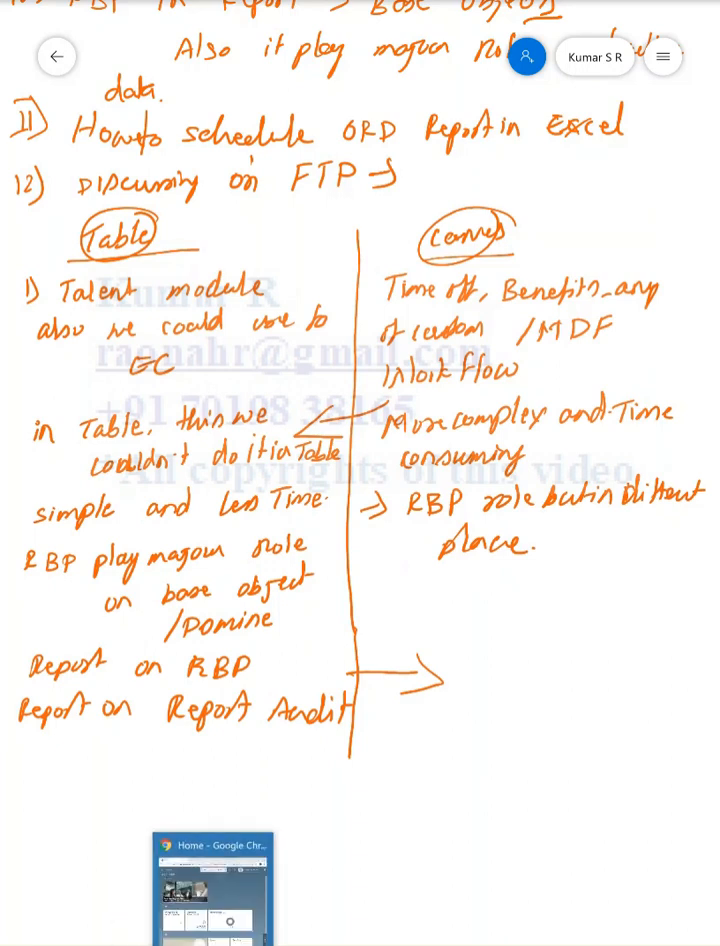
Switch to the SuccessFactors browser and choose Reporting from the Home menu
left_click(213, 888)
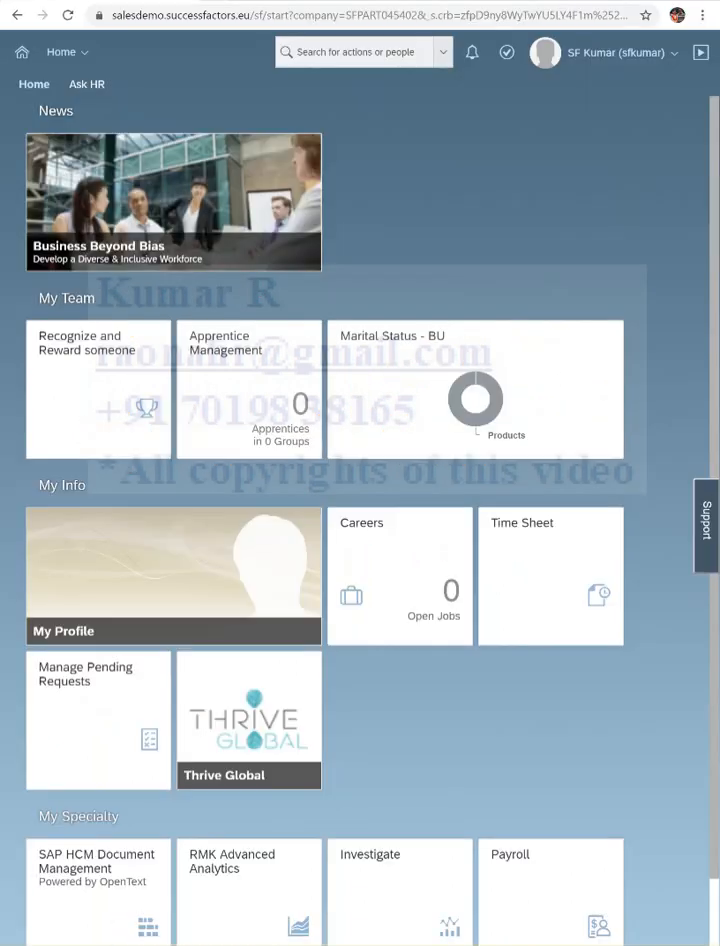
left_click(66, 51)
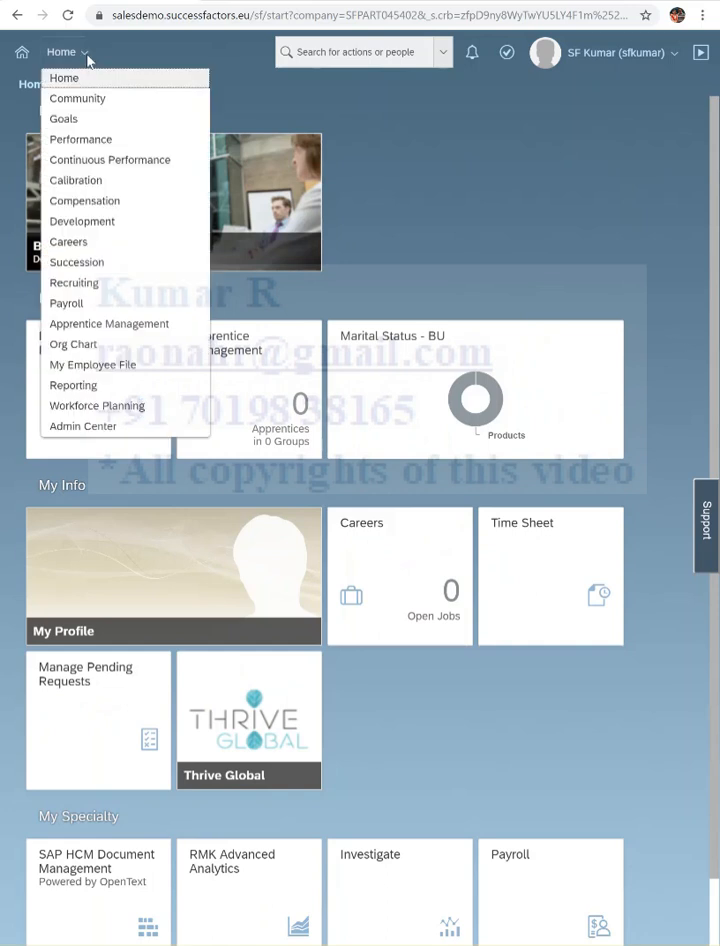
left_click(63, 77)
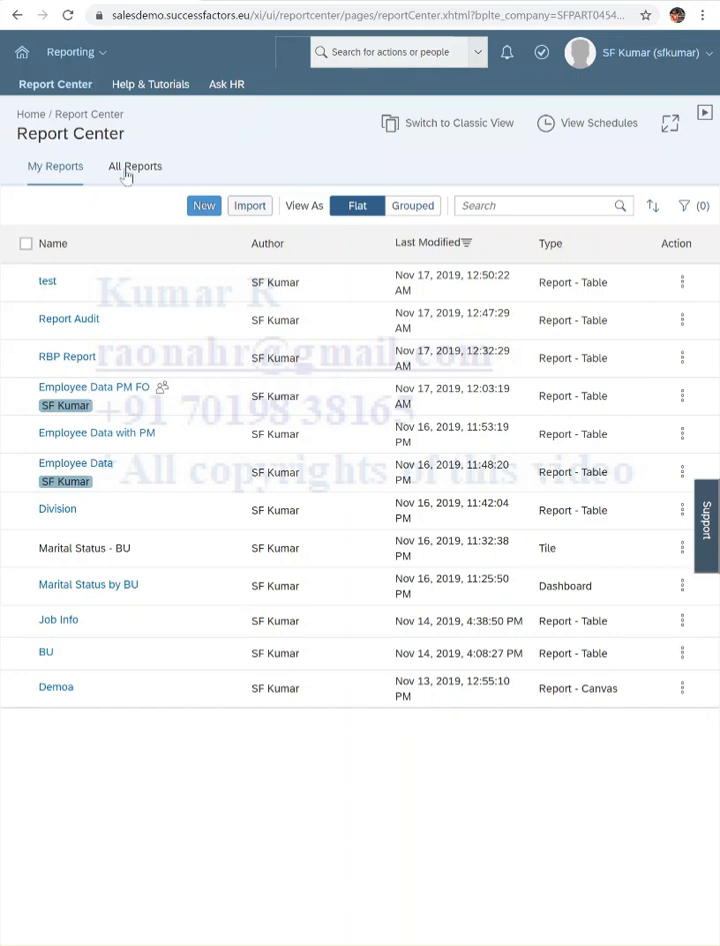
mouse_move(30, 196)
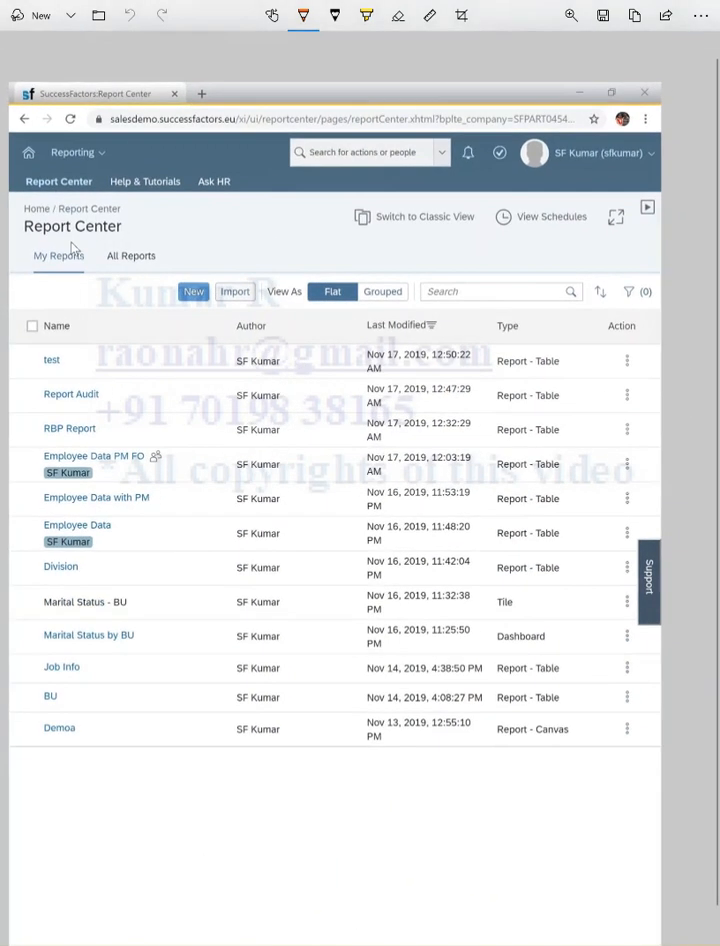
mouse_move(46, 295)
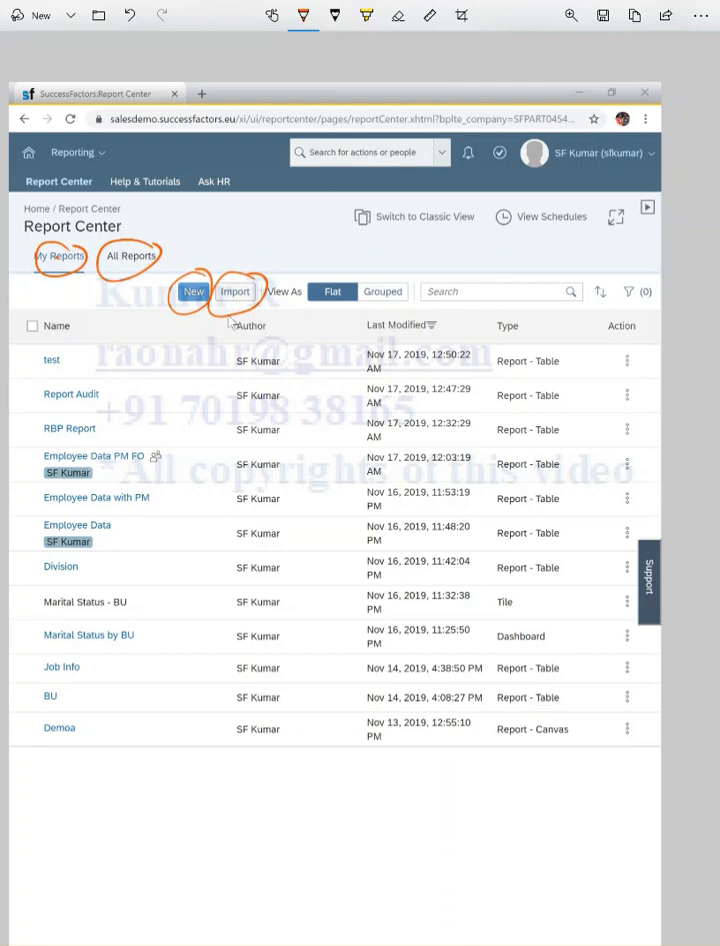
mouse_move(143, 370)
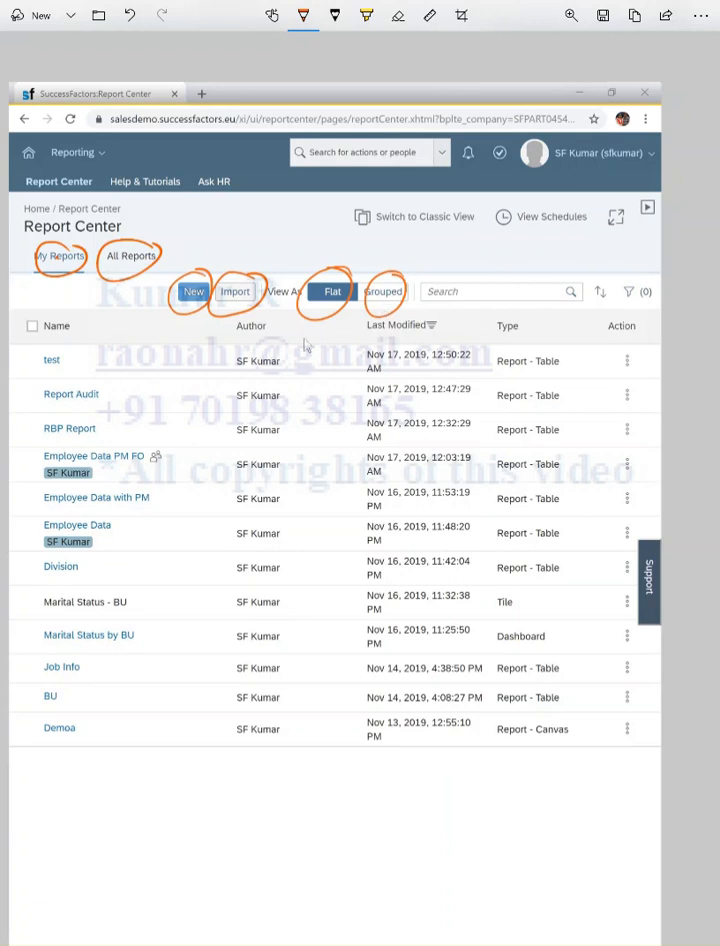
mouse_move(30, 498)
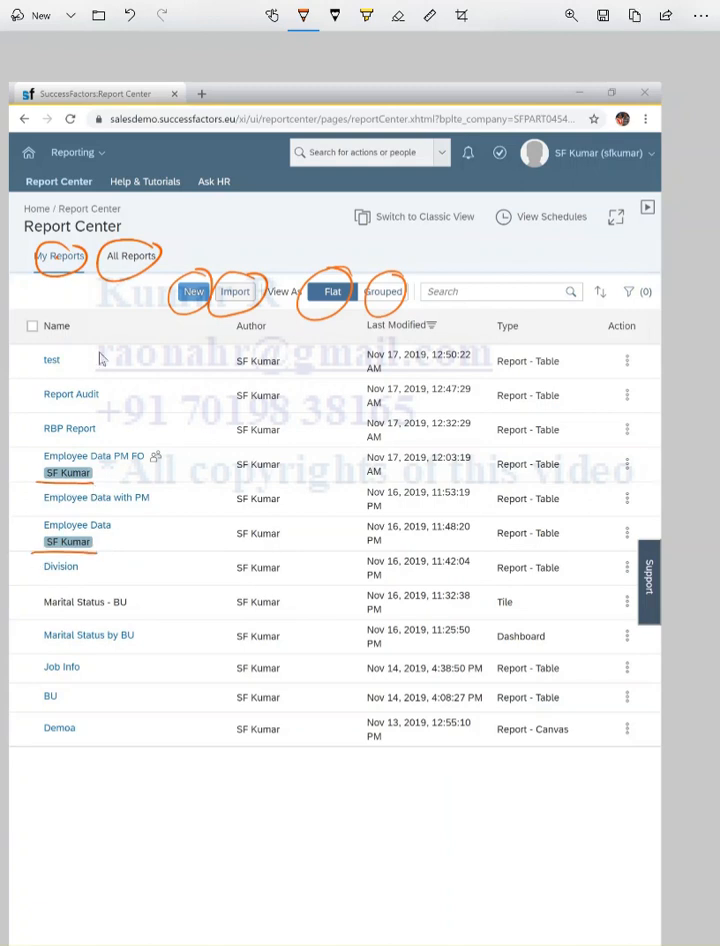
mouse_move(468, 313)
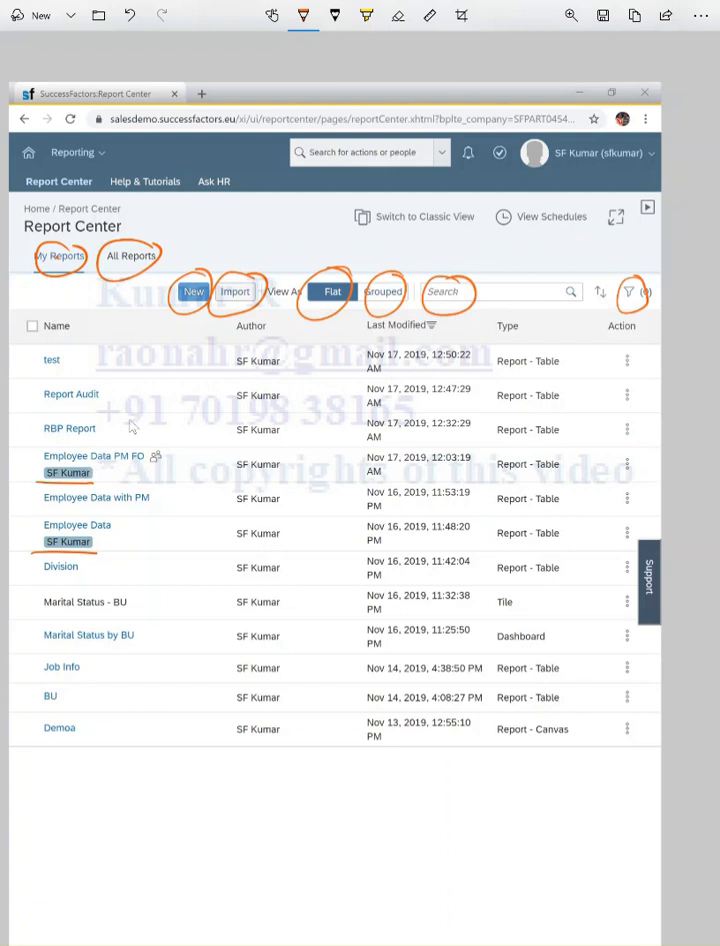
mouse_move(500, 312)
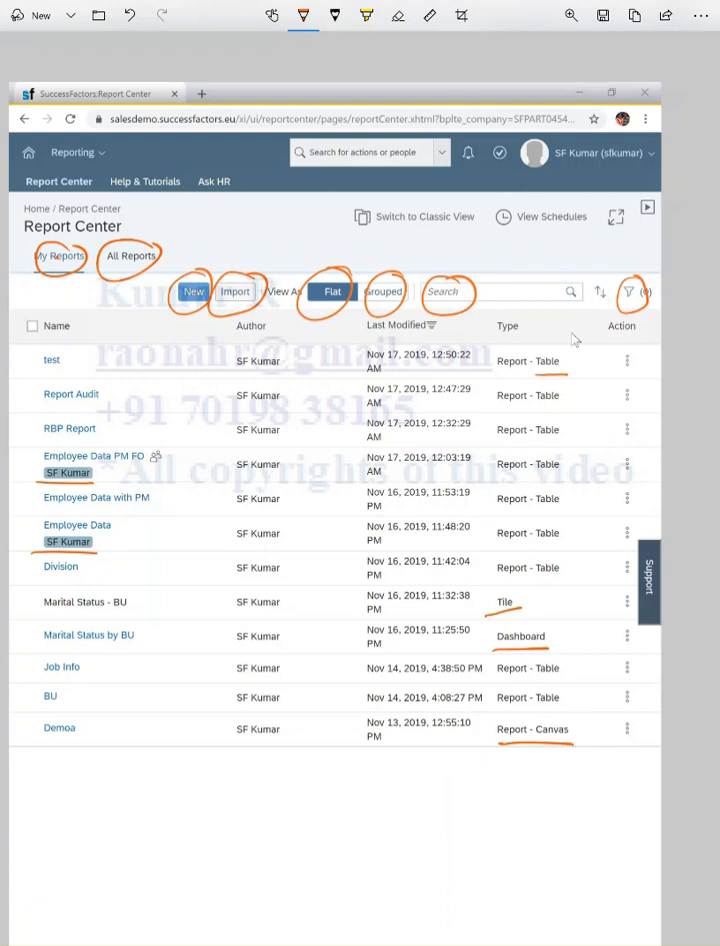
mouse_move(465, 230)
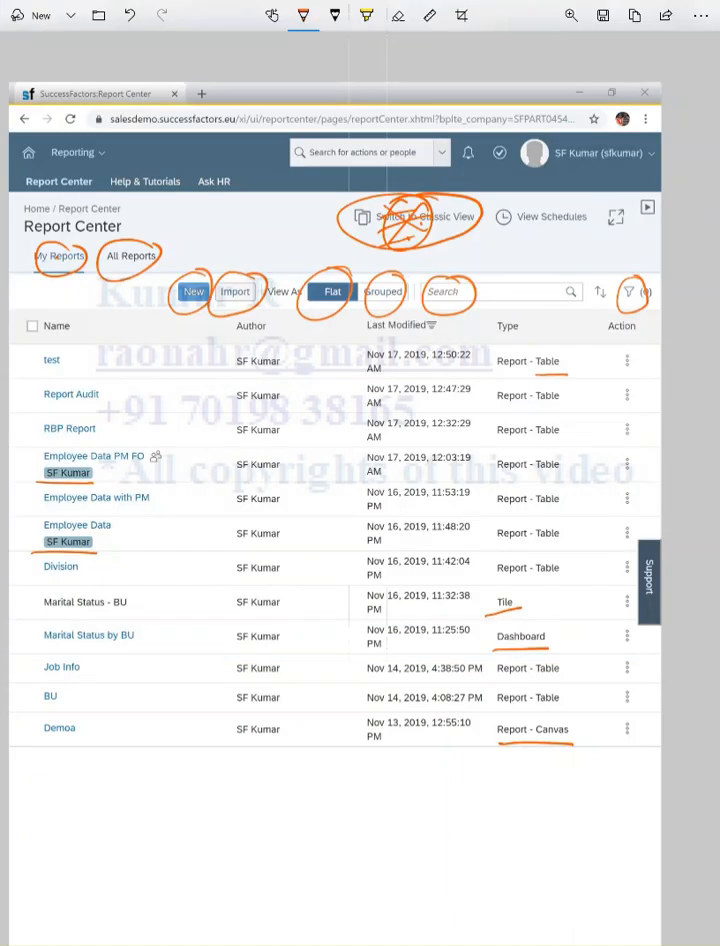
mouse_move(540, 240)
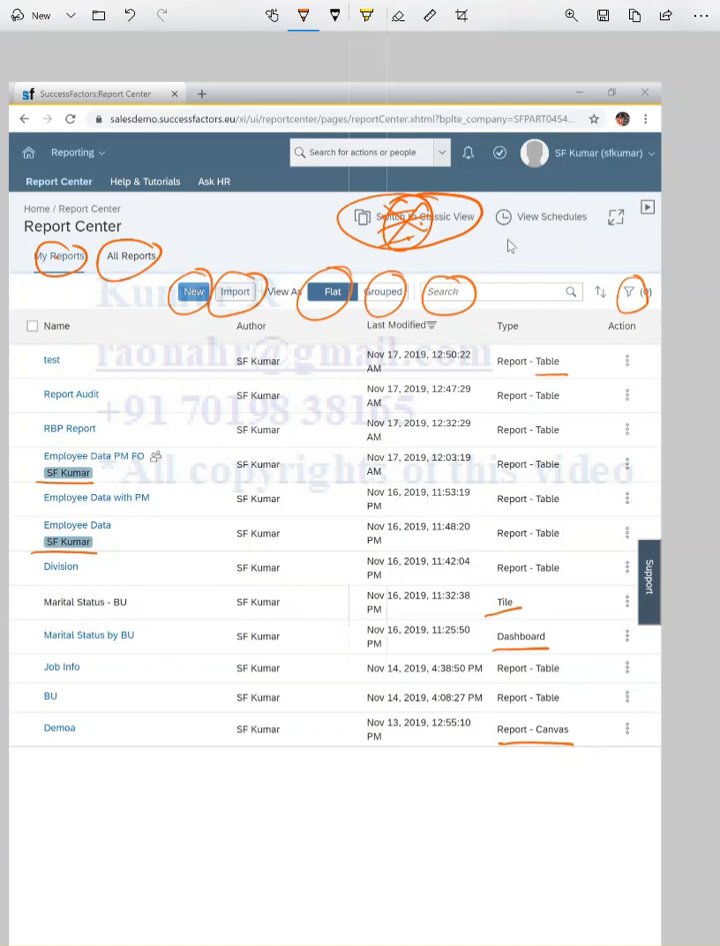
mouse_move(563, 240)
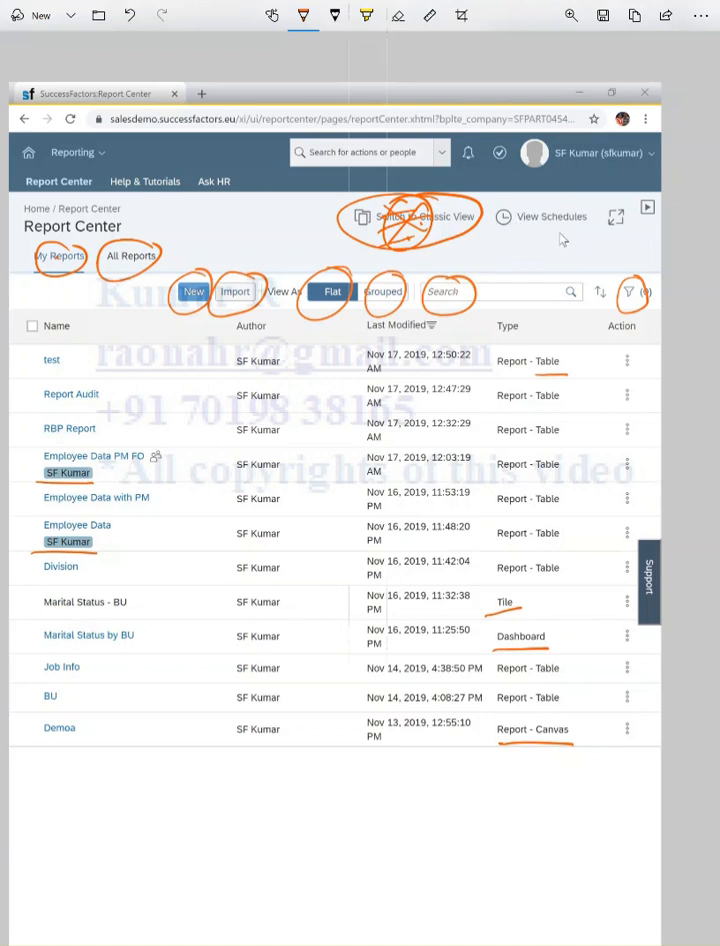
mouse_move(520, 293)
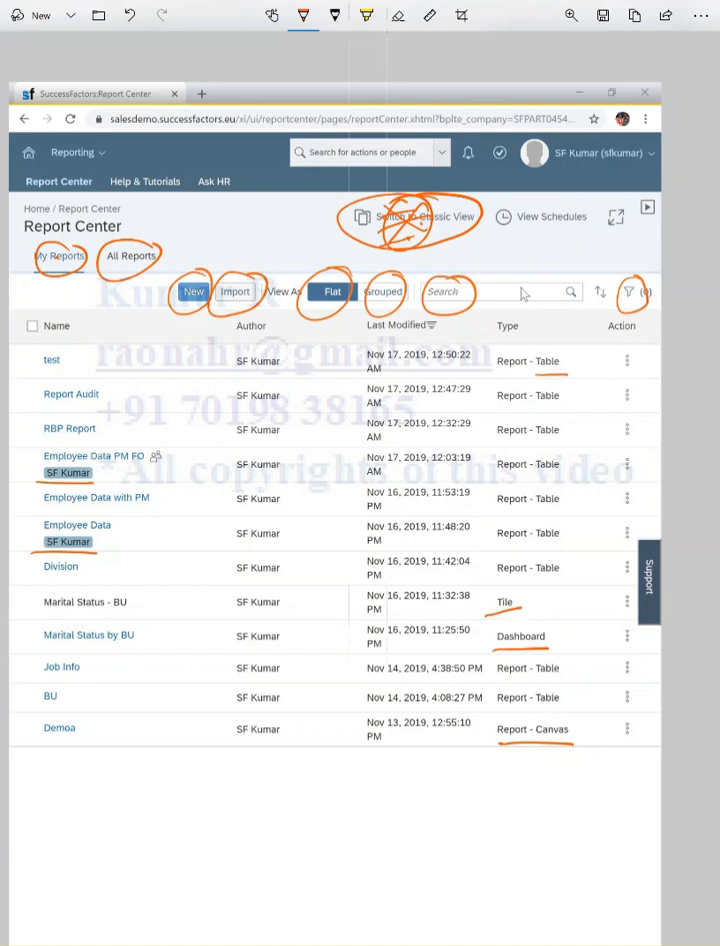